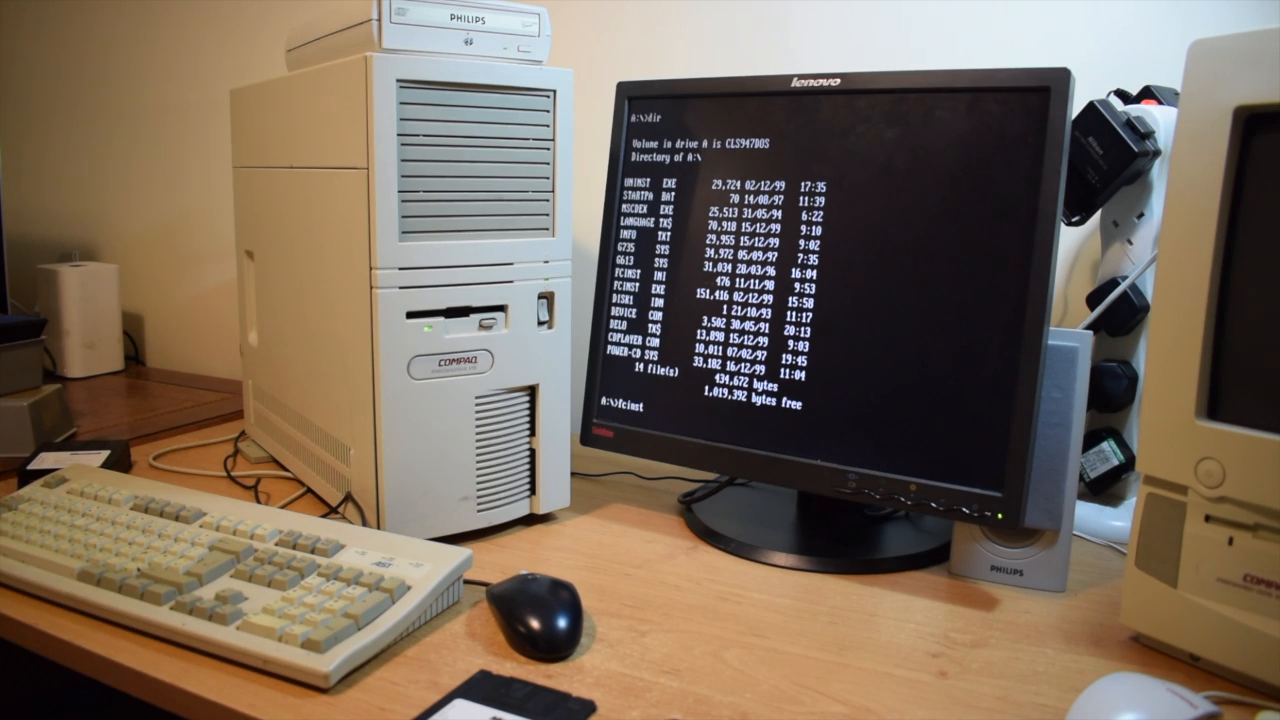
Step: Run fcinst from the A:\> floppy and accept the automatic CD-ROM driver installation
key(Return)
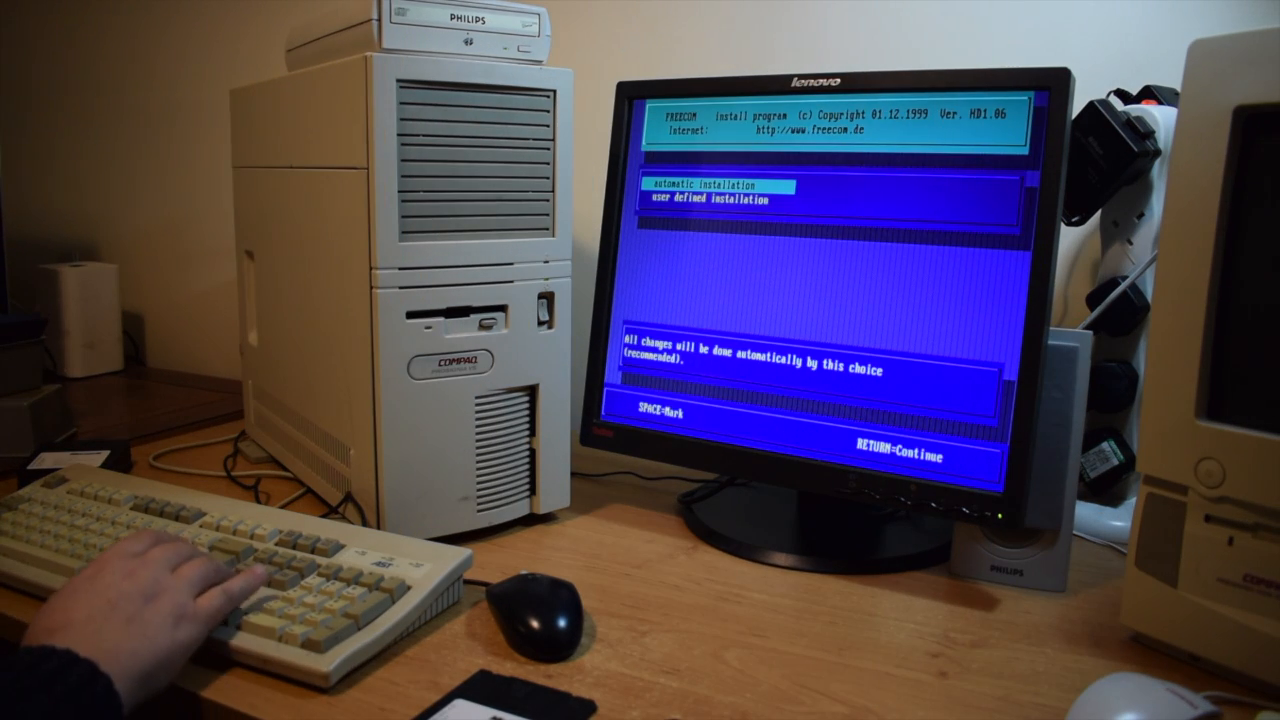
key(return)
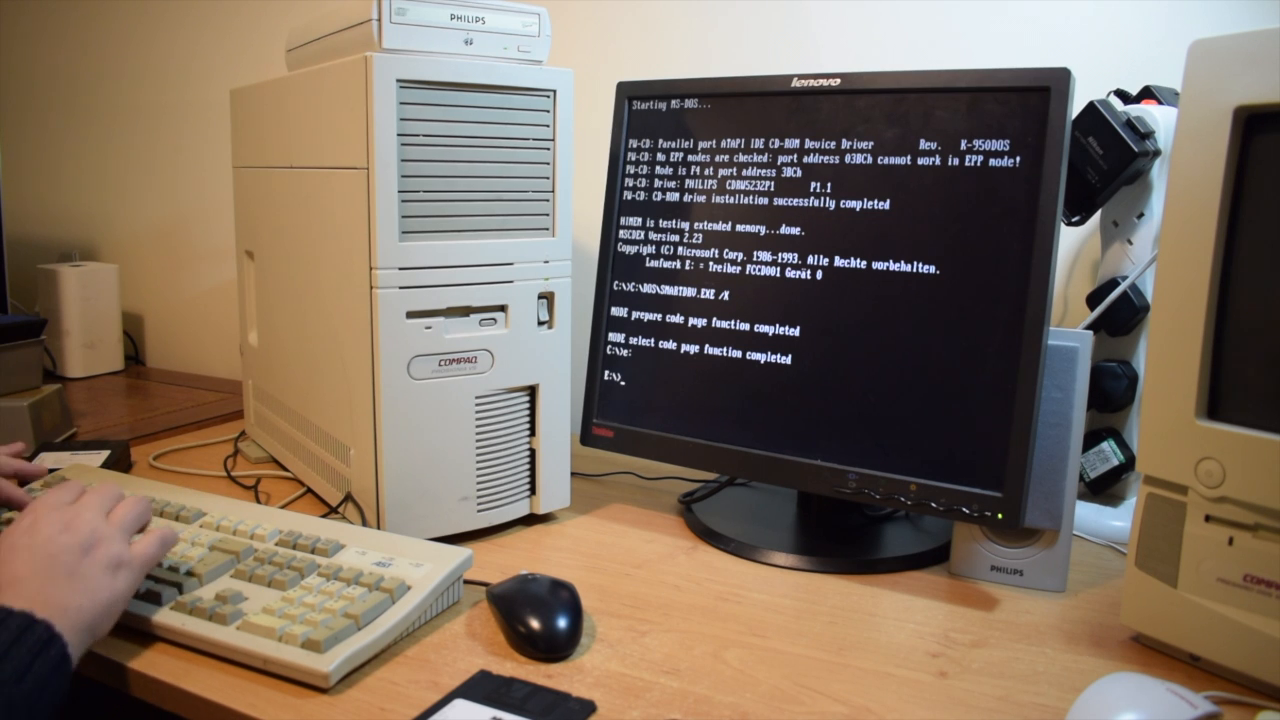
Step: Type the dir command at the E: CD-ROM drive prompt
text(dir)
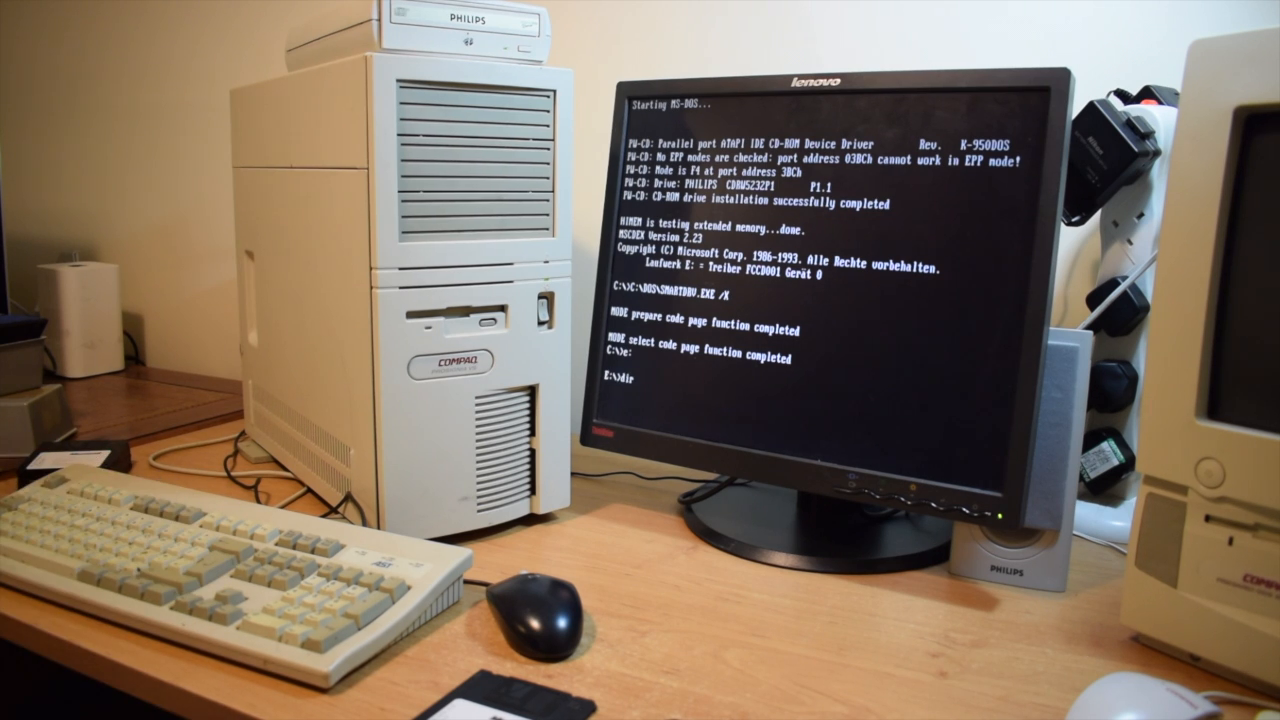